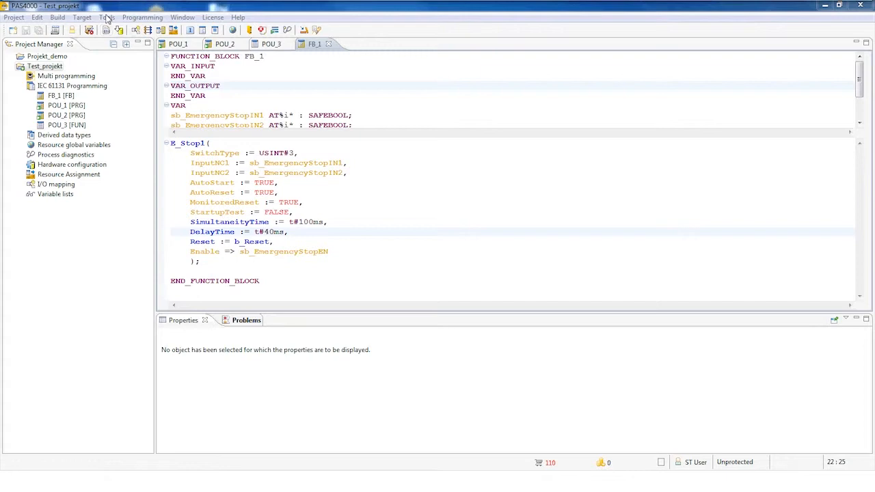
Show the Backup Manager settings under General in Tool Settings, with the project backup directory
{"action": "left_click", "coordinate": [106, 18]}
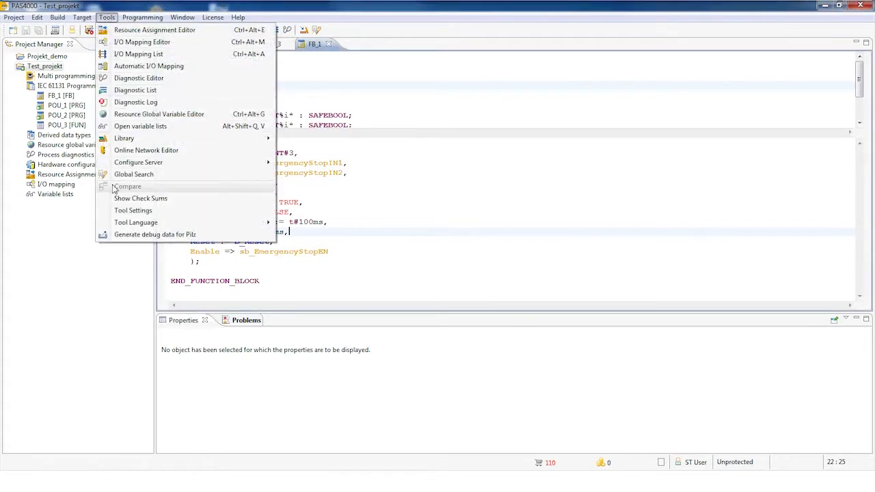
{"action": "left_click", "coordinate": [134, 209]}
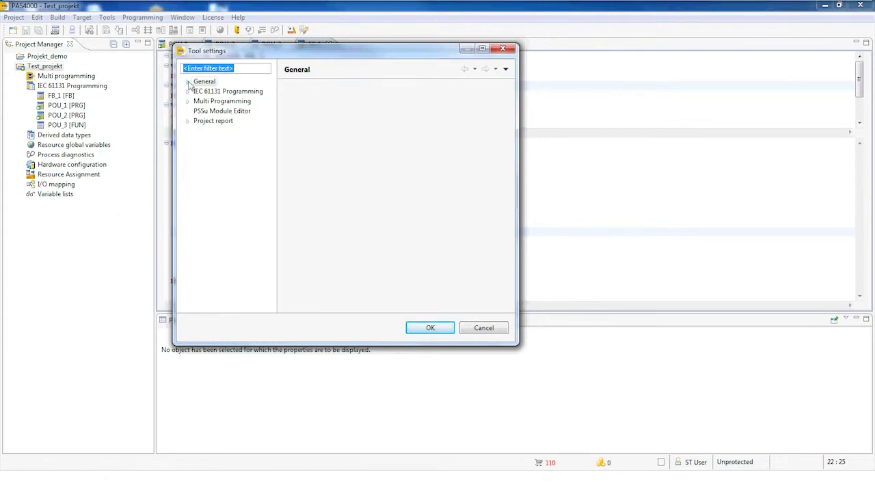
{"action": "left_click", "coordinate": [188, 81]}
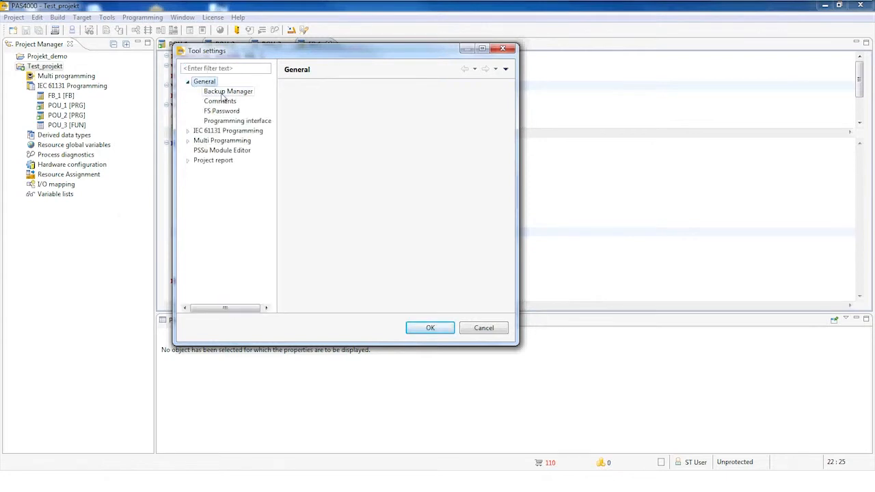
{"action": "left_click", "coordinate": [228, 91]}
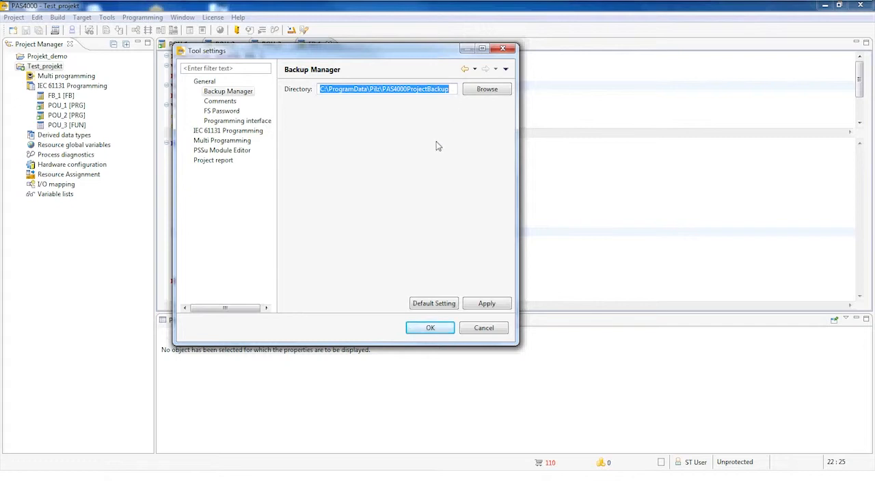
{"action": "mouse_move", "coordinate": [384, 146]}
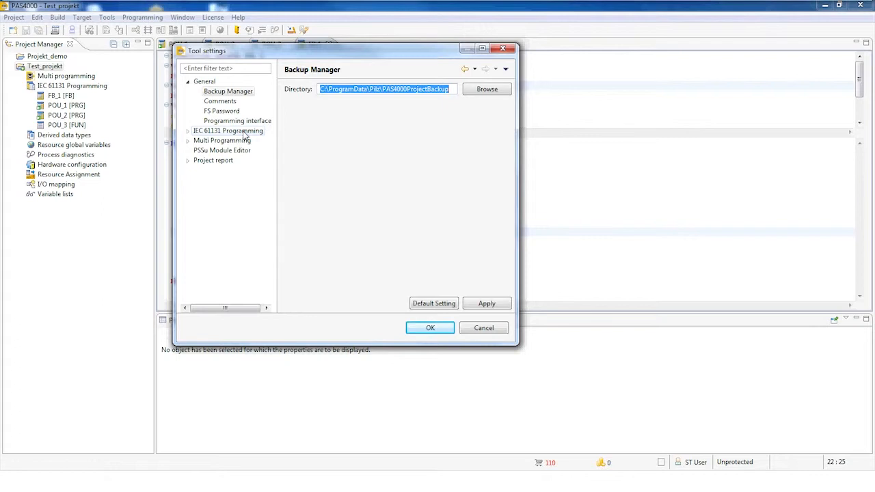
Make STL: Structured Text the default language for new POUs in IEC 61131 Programming, apply and confirm
{"action": "left_click", "coordinate": [228, 131]}
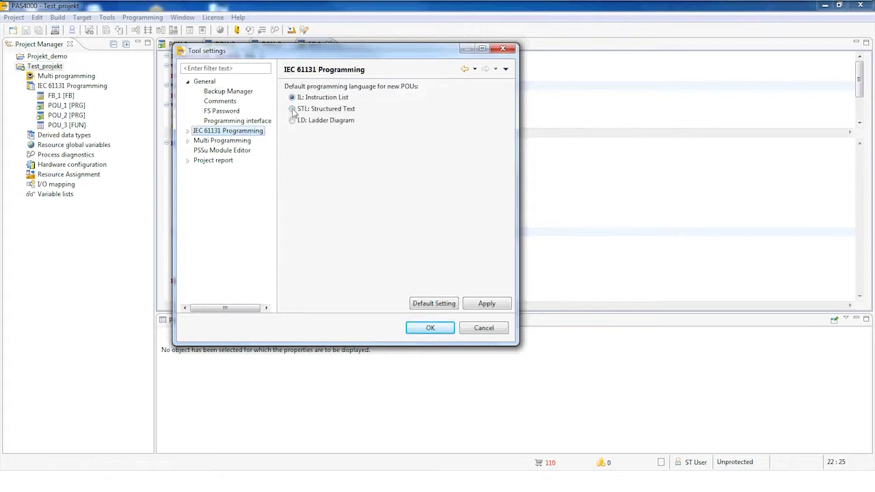
{"action": "left_click", "coordinate": [292, 109]}
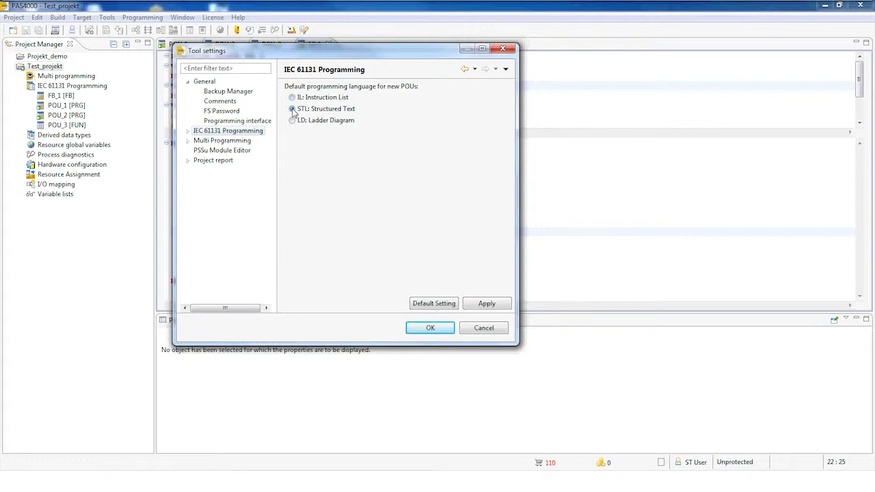
{"action": "left_click", "coordinate": [292, 108]}
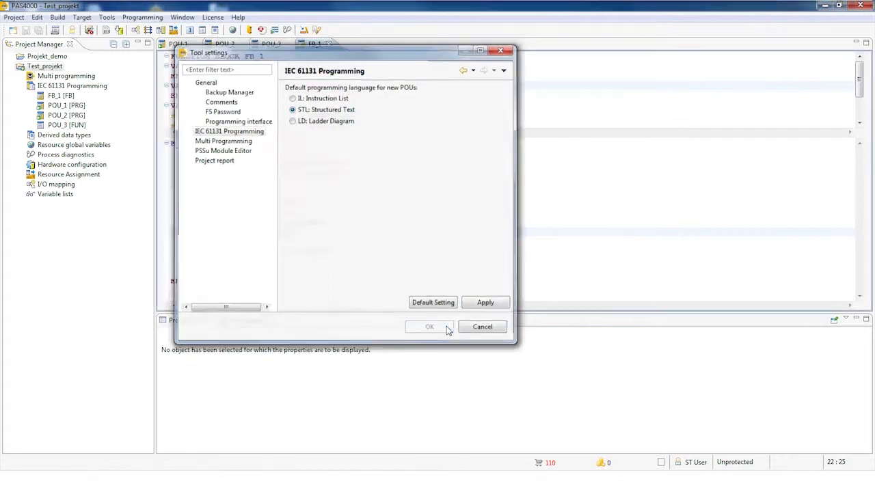
{"action": "left_click", "coordinate": [429, 327]}
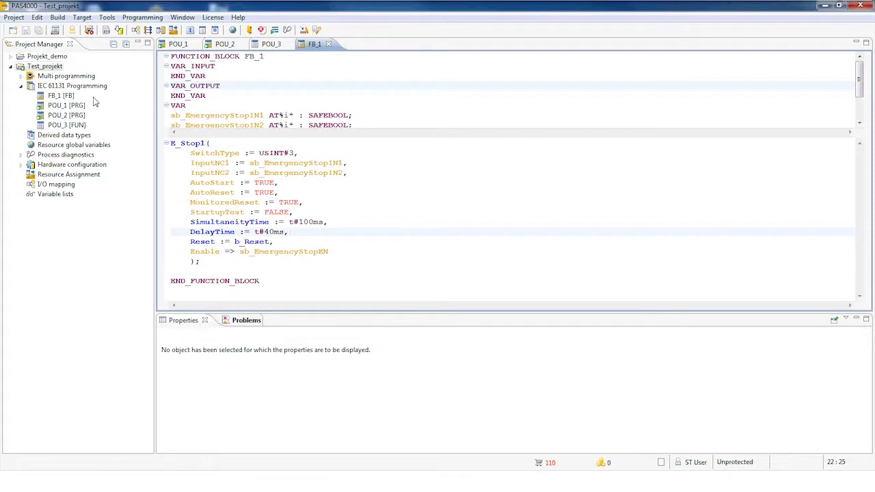
Start a new POU from the IEC 61131 Programming folder to see Structured Text preselected, then dismiss it
{"action": "right_click", "coordinate": [72, 86]}
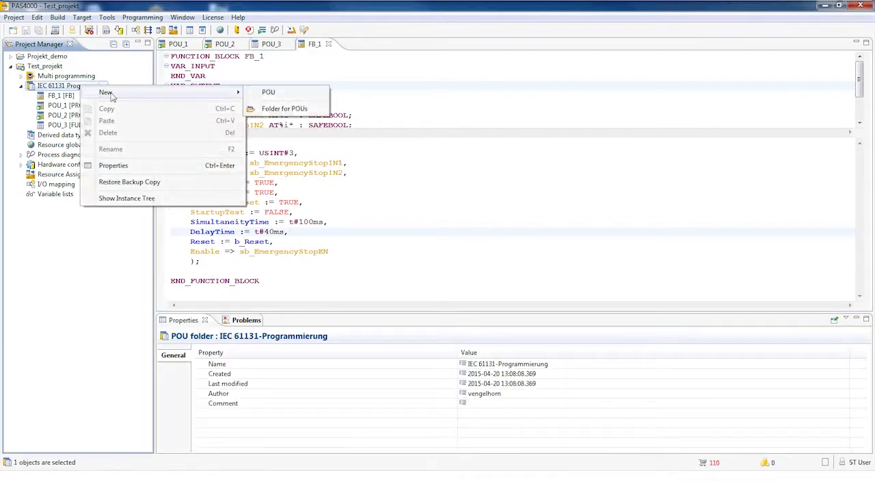
{"action": "left_click", "coordinate": [268, 92]}
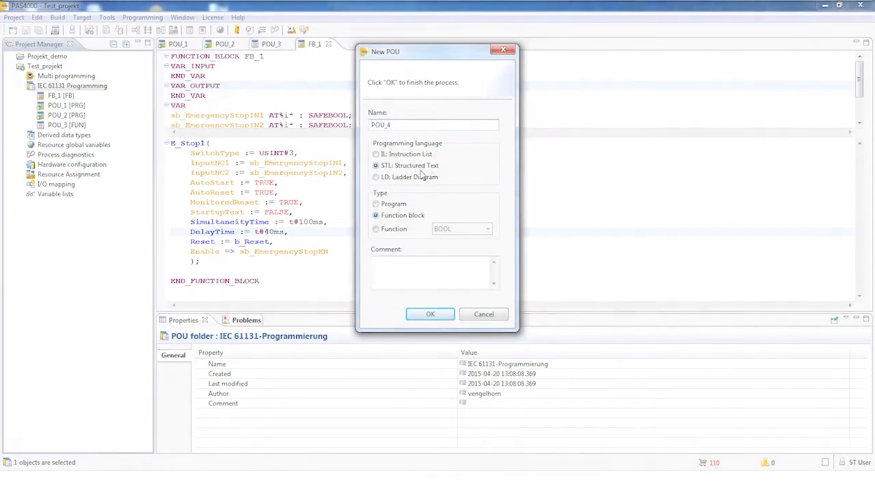
{"action": "left_click", "coordinate": [430, 313]}
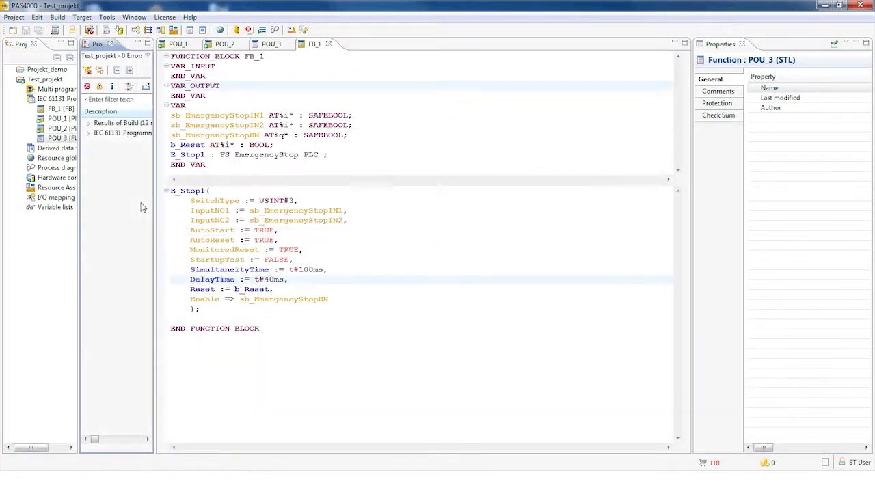
{"action": "mouse_move", "coordinate": [143, 14]}
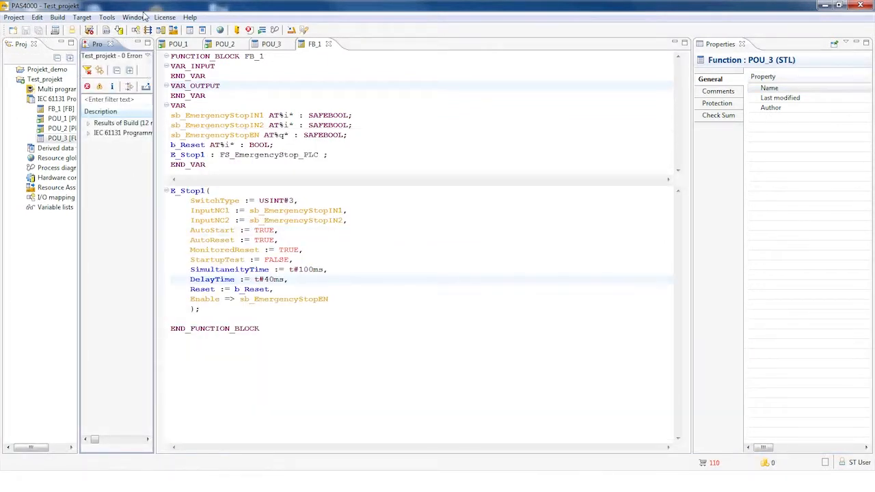
Restore the default workspace layout via Window > Restore Default Workspace
{"action": "left_click", "coordinate": [134, 17]}
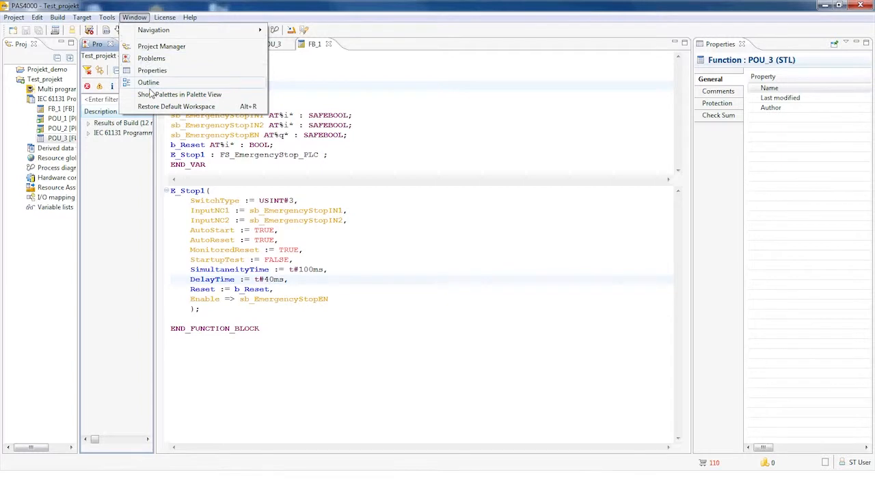
{"action": "mouse_move", "coordinate": [179, 94]}
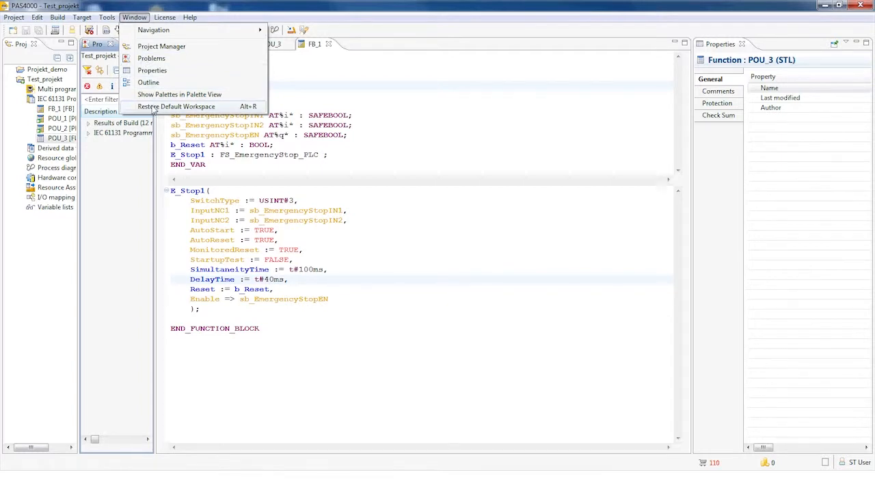
{"action": "left_click", "coordinate": [176, 106]}
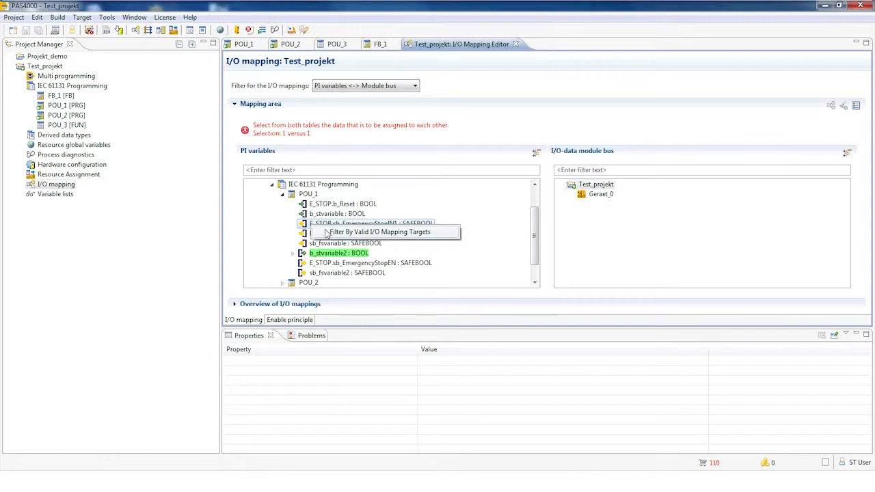
Filter the module bus tree to valid I/O mapping targets for b_stvariable
{"action": "left_click", "coordinate": [377, 232]}
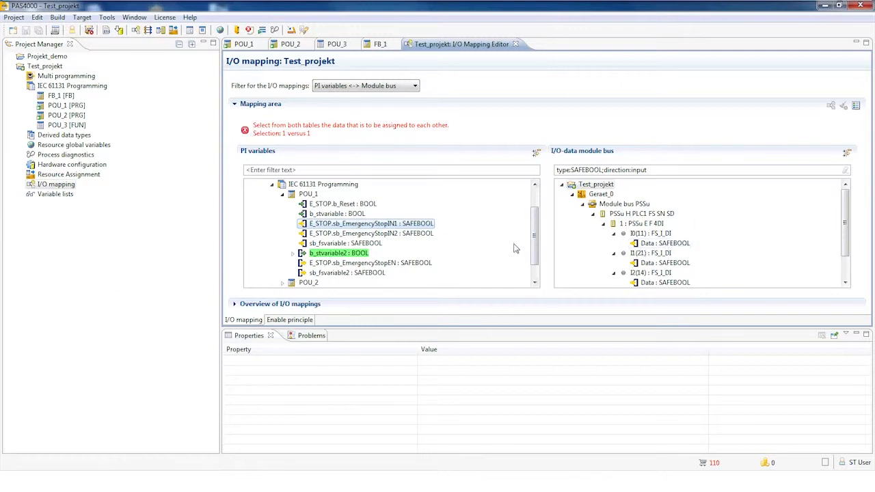
{"action": "mouse_move", "coordinate": [337, 214]}
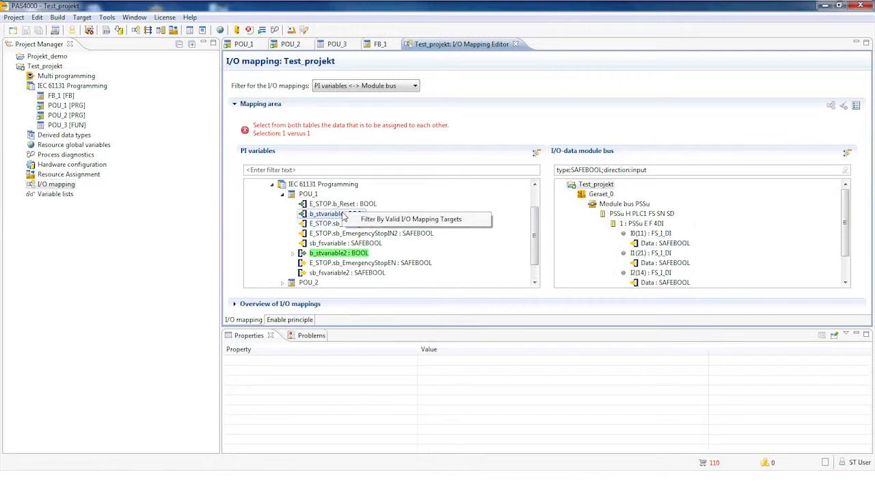
{"action": "mouse_move", "coordinate": [362, 224]}
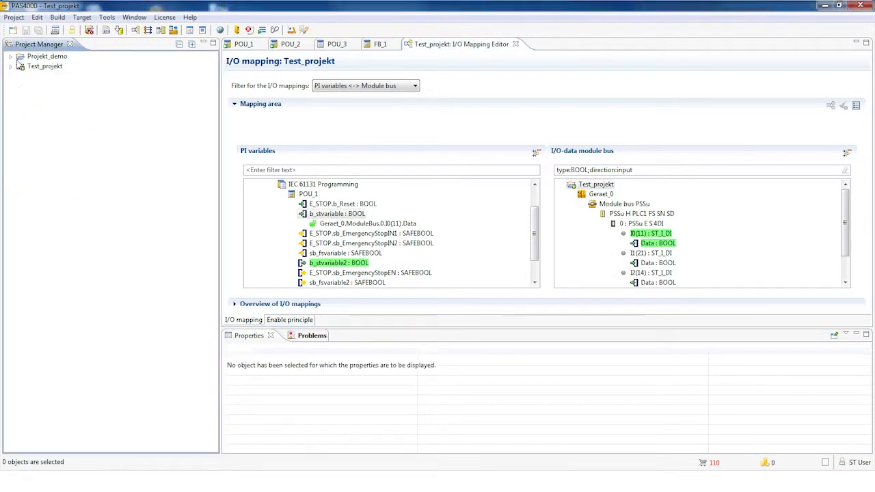
Compare Projekt_demo and Test_projekt from the Project Manager, showing their differing parts
{"action": "left_click", "coordinate": [48, 56]}
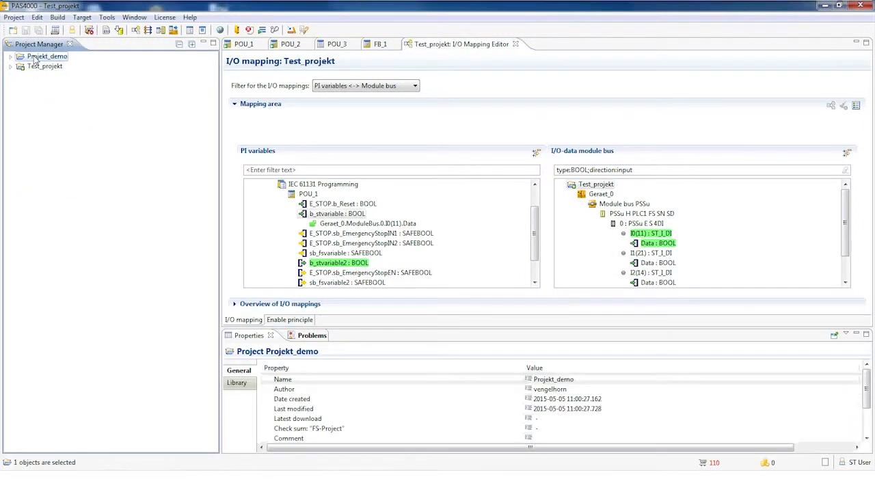
{"action": "left_click", "coordinate": [45, 65]}
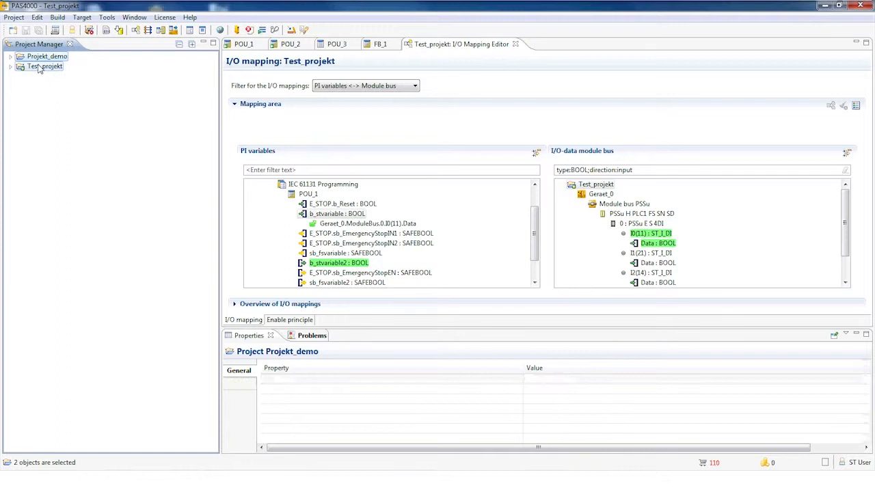
{"action": "right_click", "coordinate": [44, 66]}
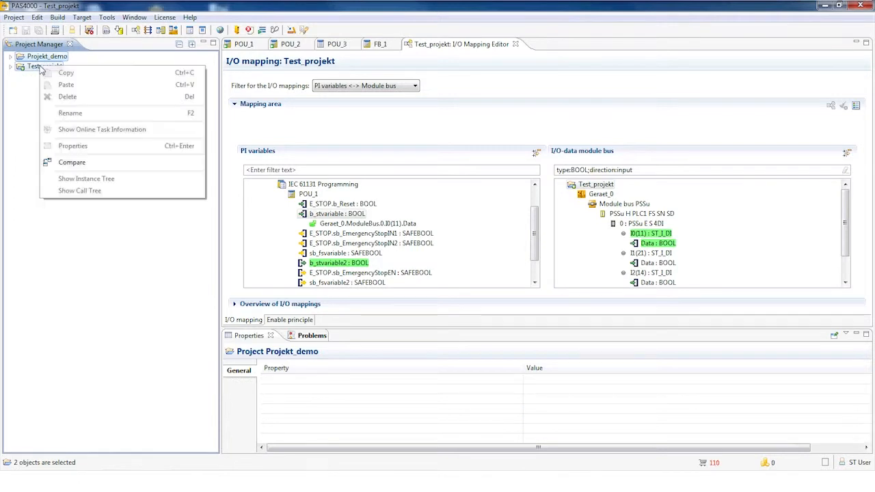
{"action": "mouse_move", "coordinate": [72, 161]}
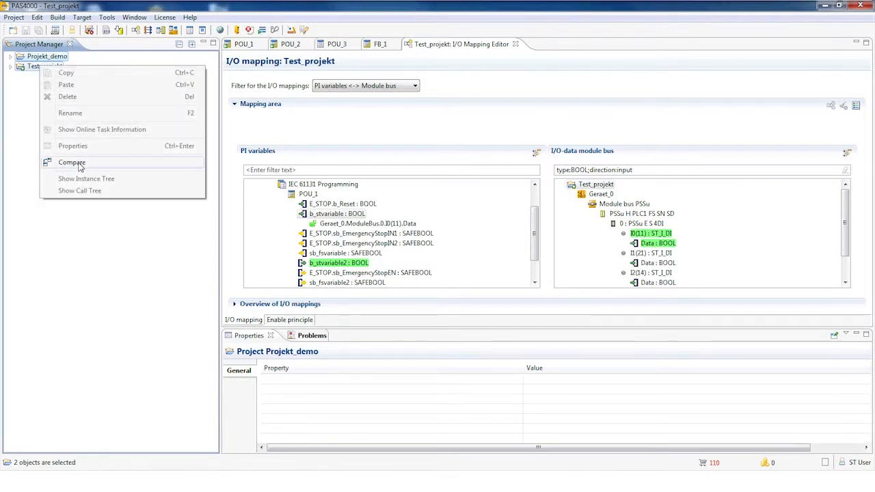
{"action": "left_click", "coordinate": [72, 162]}
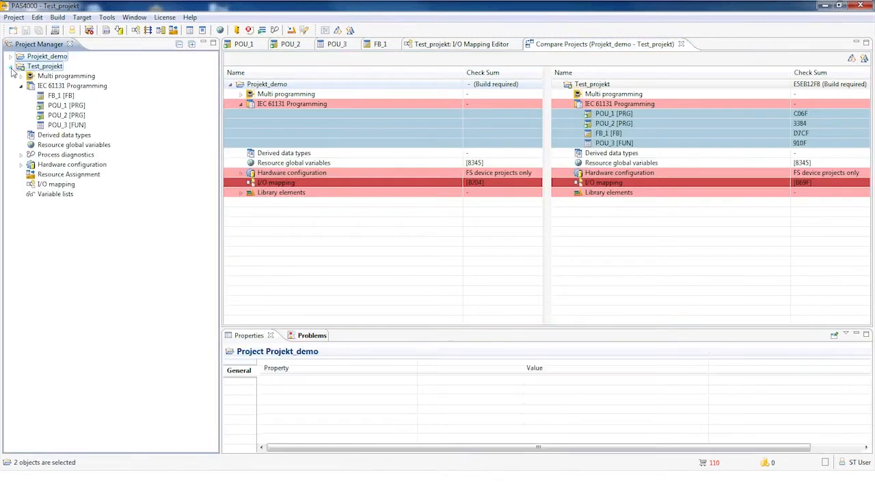
{"action": "left_click", "coordinate": [66, 105]}
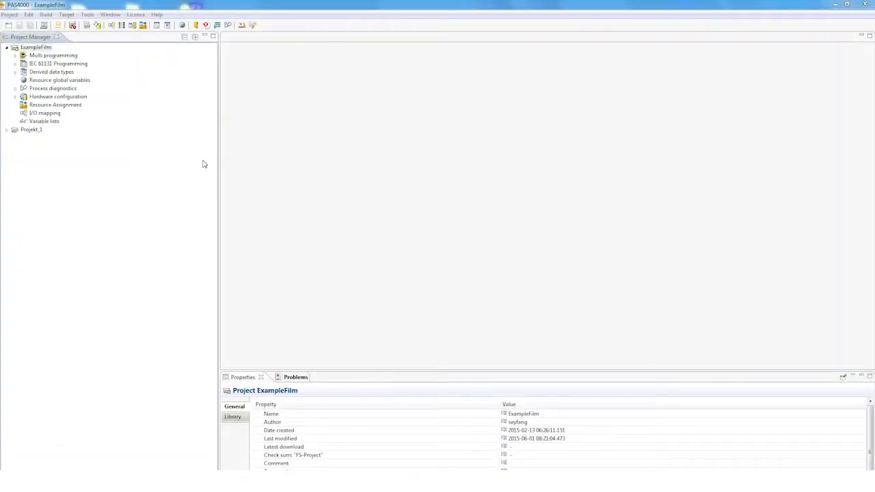
{"action": "mouse_move", "coordinate": [232, 167]}
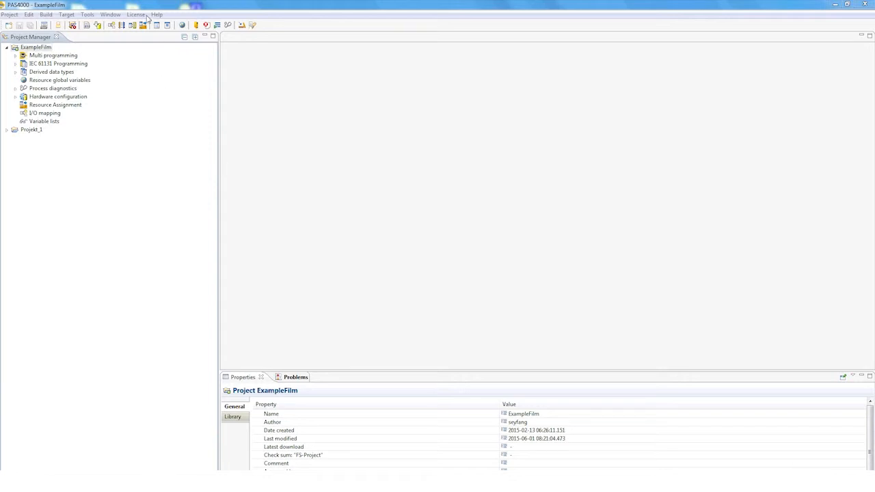
Bring up the Help resources such as Keyboard Shortcuts for the ExampleFilm project
{"action": "left_click", "coordinate": [157, 14]}
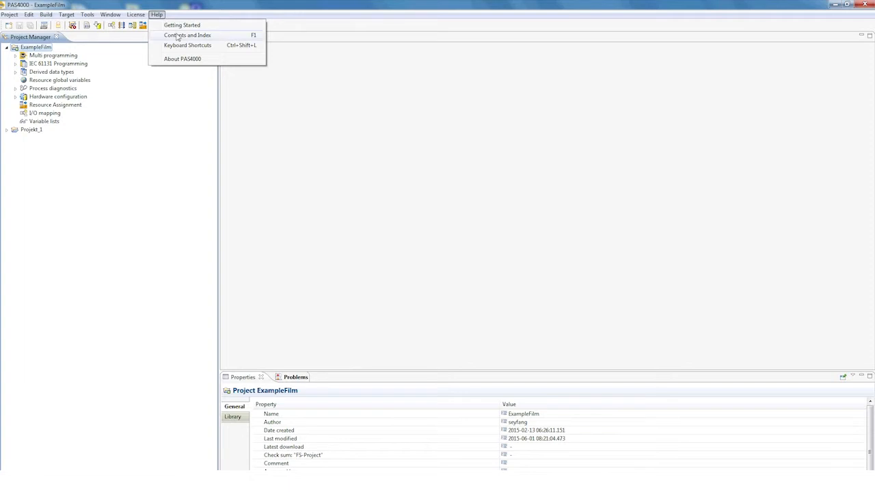
{"action": "left_click", "coordinate": [188, 45]}
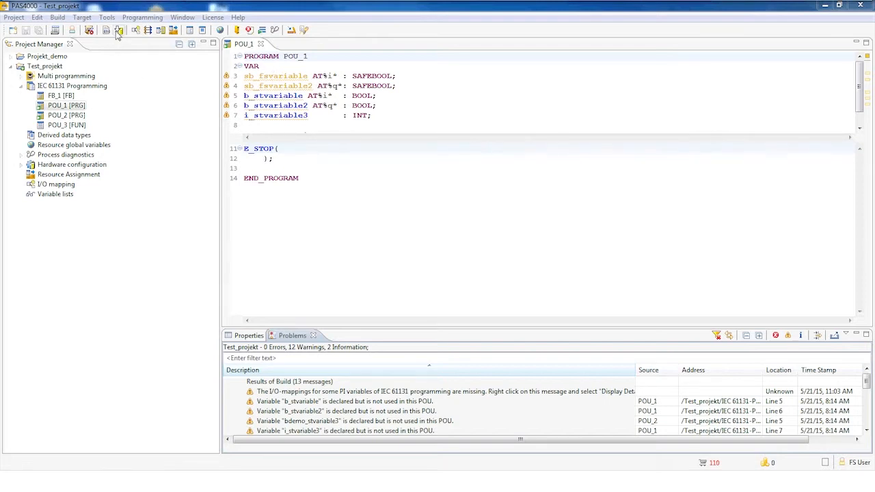
Download Test_projekt directly to device Geraet_0, building the changes first
{"action": "left_click", "coordinate": [117, 29]}
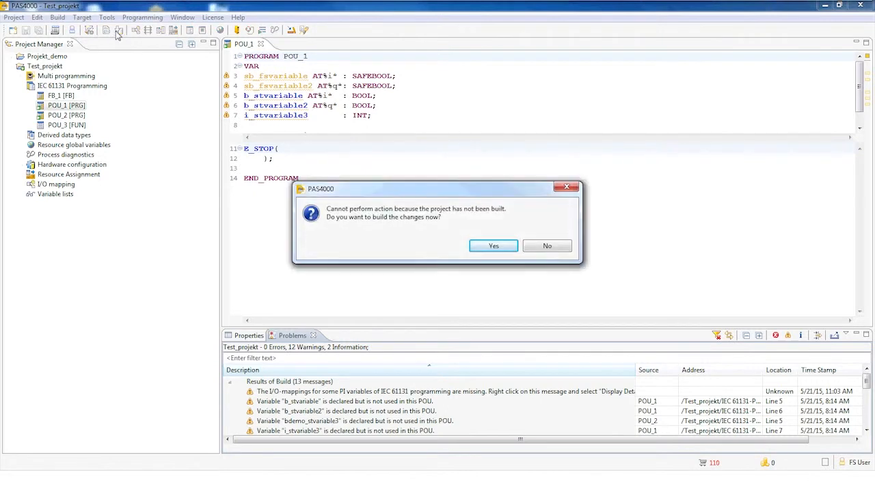
{"action": "mouse_move", "coordinate": [383, 168]}
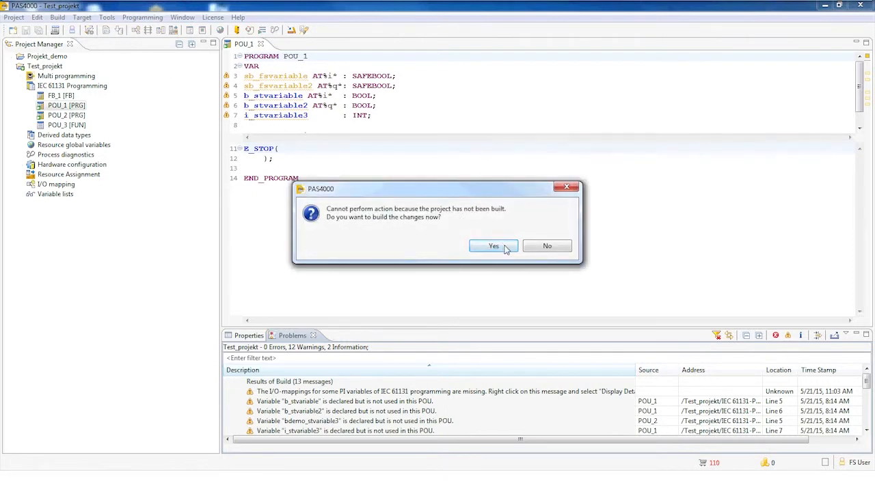
{"action": "left_click", "coordinate": [493, 246]}
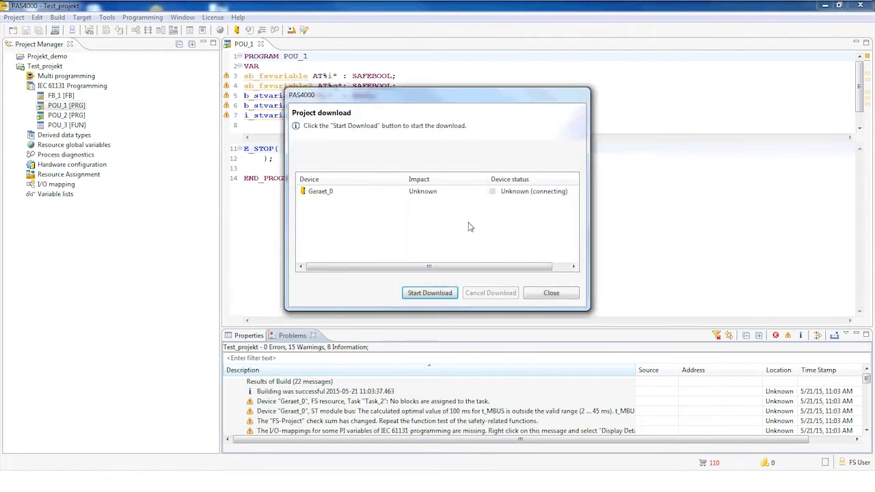
{"action": "left_click", "coordinate": [429, 293]}
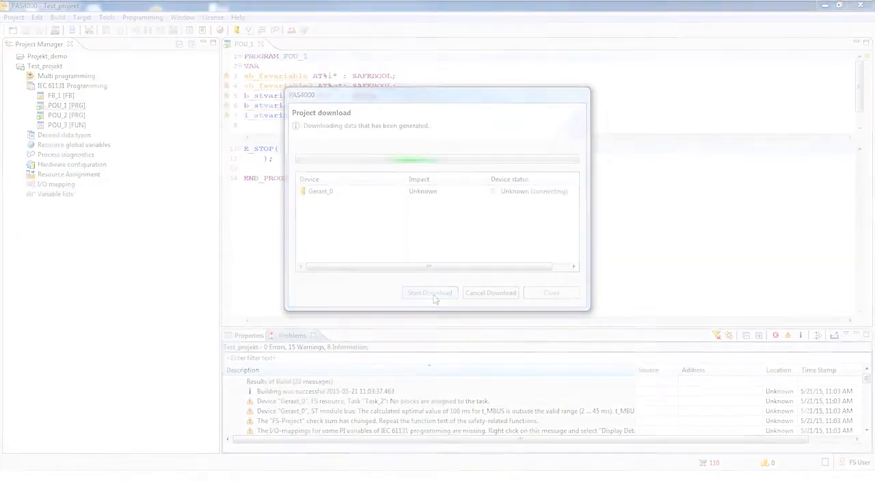